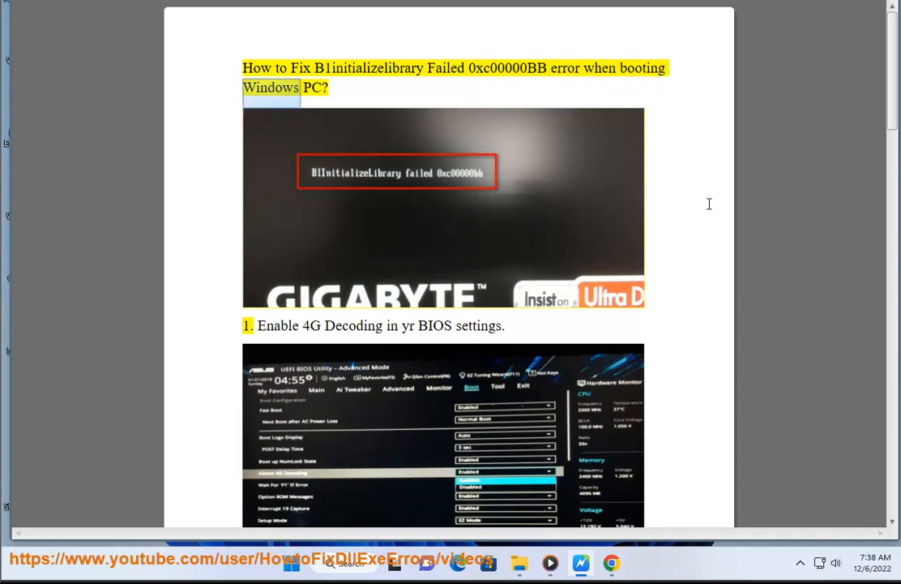
Replace the search with 'ENT' and submit the 'enter bios' suggestion on Google
{"action": "scroll", "scroll_direction": "down", "scroll_amount": 3}
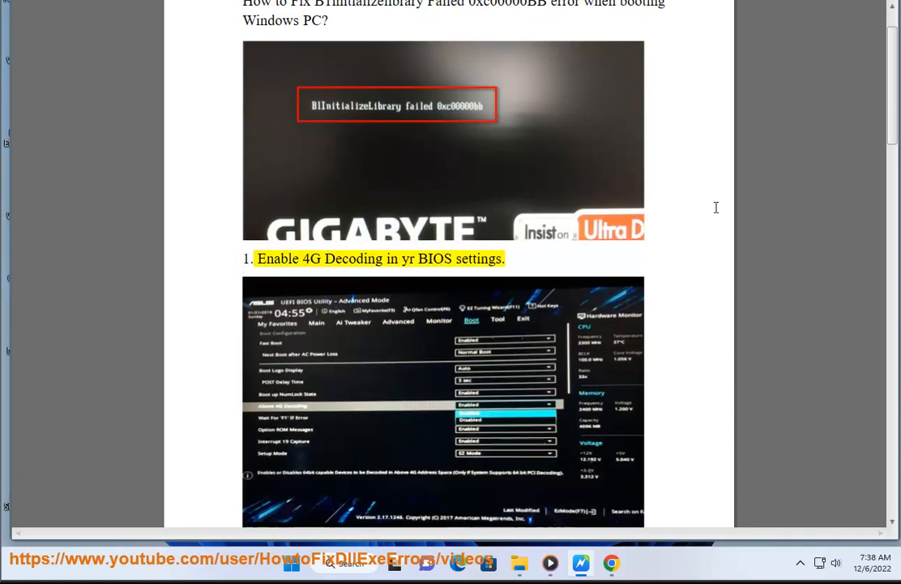
{"action": "scroll", "scroll_direction": "down", "scroll_amount": 3}
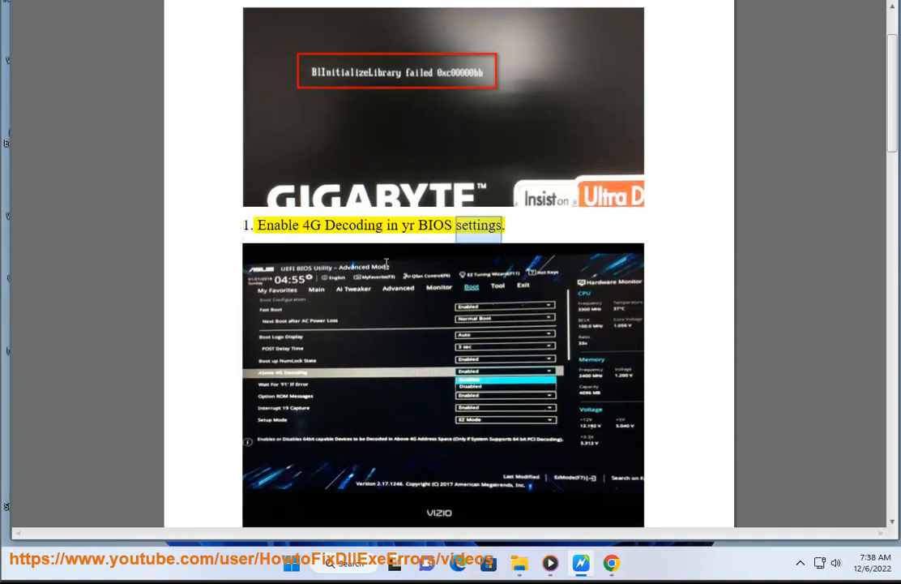
{"action": "scroll", "scroll_direction": "down", "scroll_amount": 3}
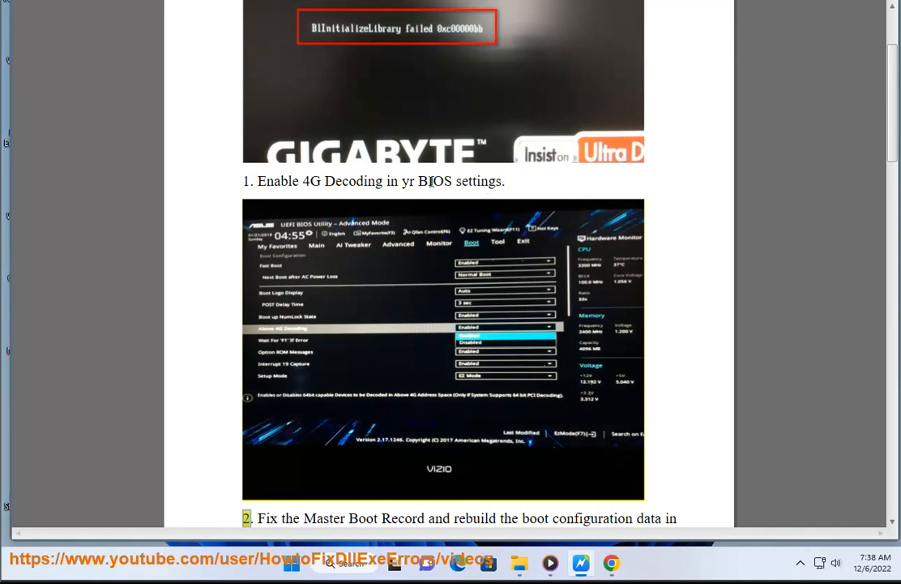
{"action": "double_click", "coordinate": [435, 182]}
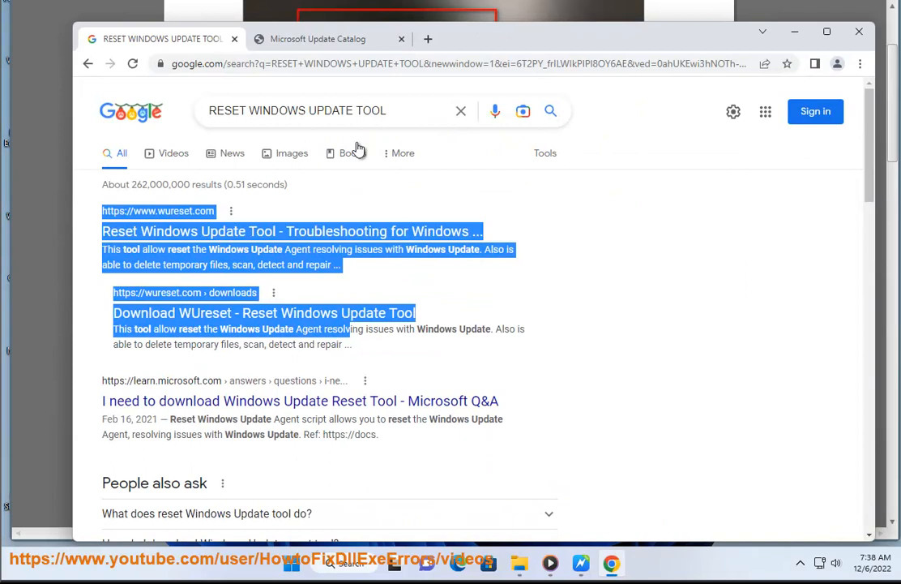
{"action": "type", "text": "E"}
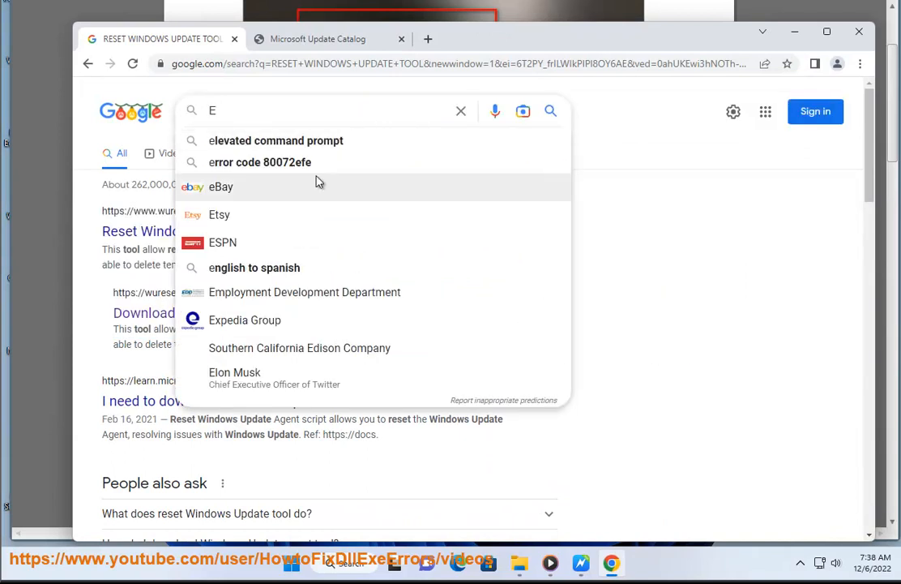
{"action": "type", "text": "NTER"}
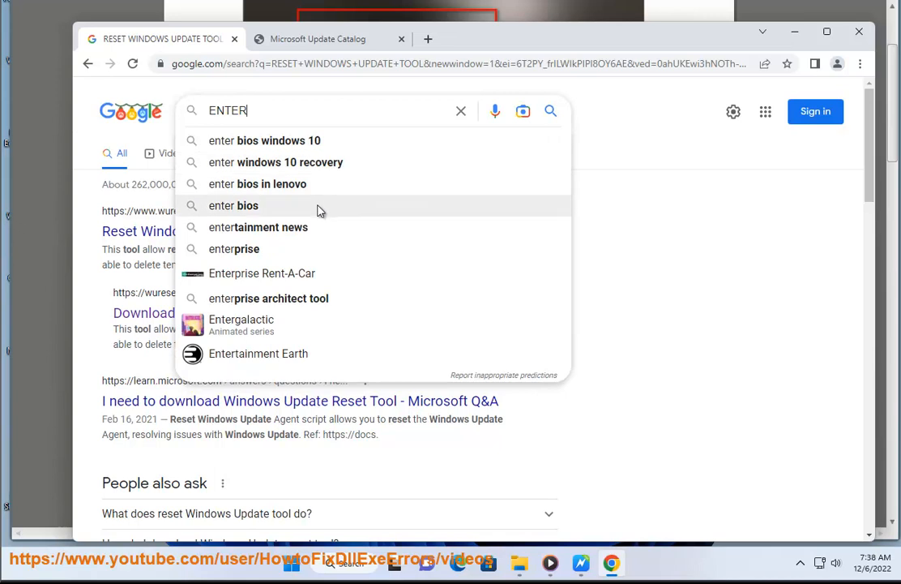
{"action": "left_click", "coordinate": [234, 204]}
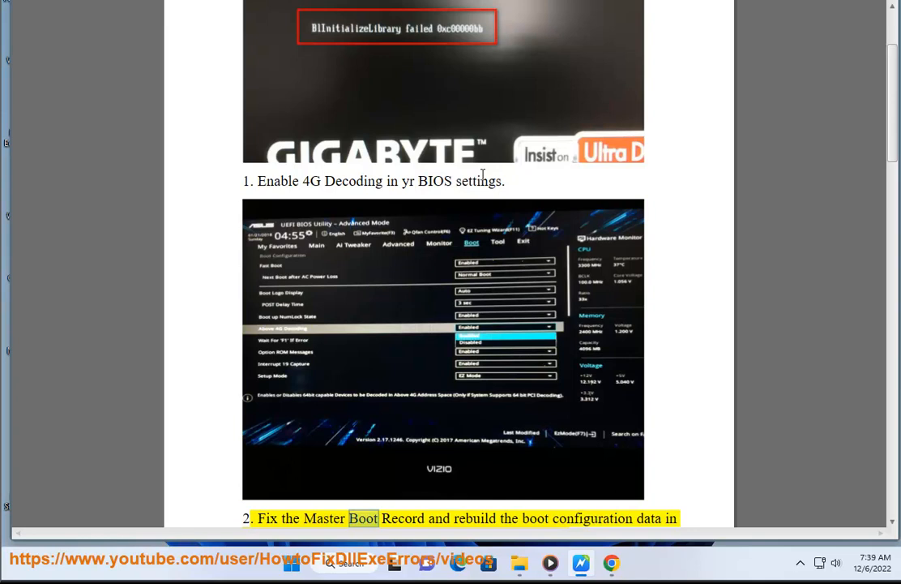
{"action": "scroll", "scroll_direction": "down", "scroll_amount": 3}
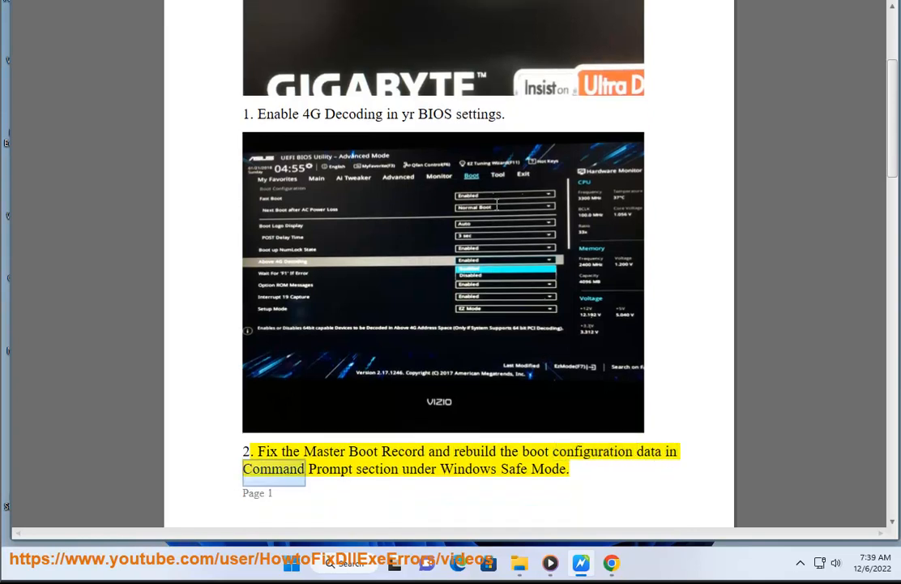
{"action": "scroll", "scroll_direction": "down", "scroll_amount": 3}
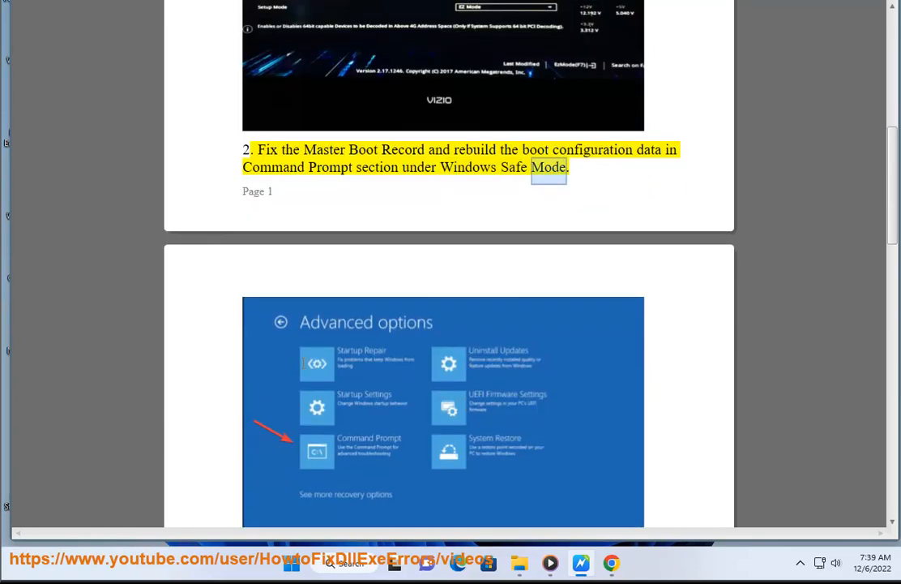
{"action": "scroll", "scroll_direction": "down", "scroll_amount": 3}
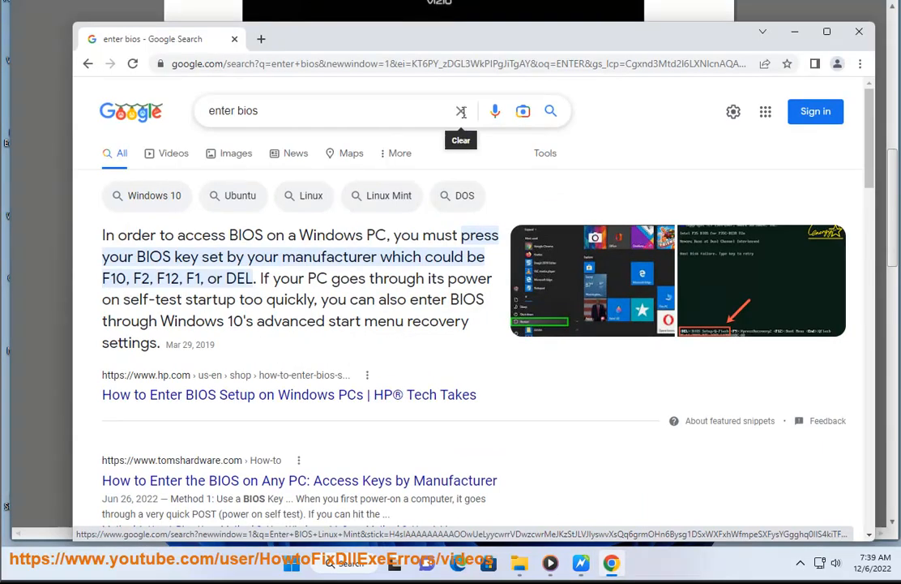
Search Google for 'WINDOWS' and pick the 'windows safe mode' suggestion
{"action": "type", "text": "WINDOWS"}
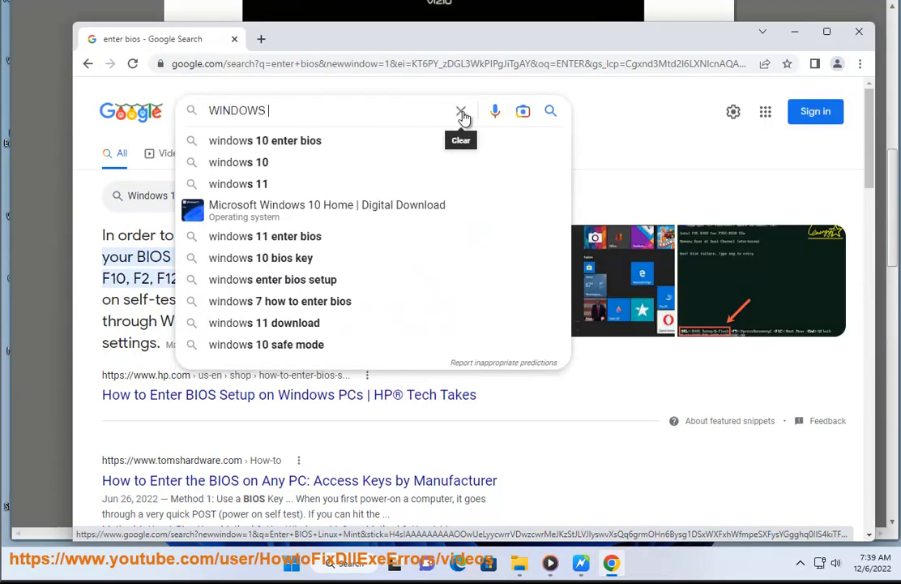
{"action": "left_click", "coordinate": [266, 344]}
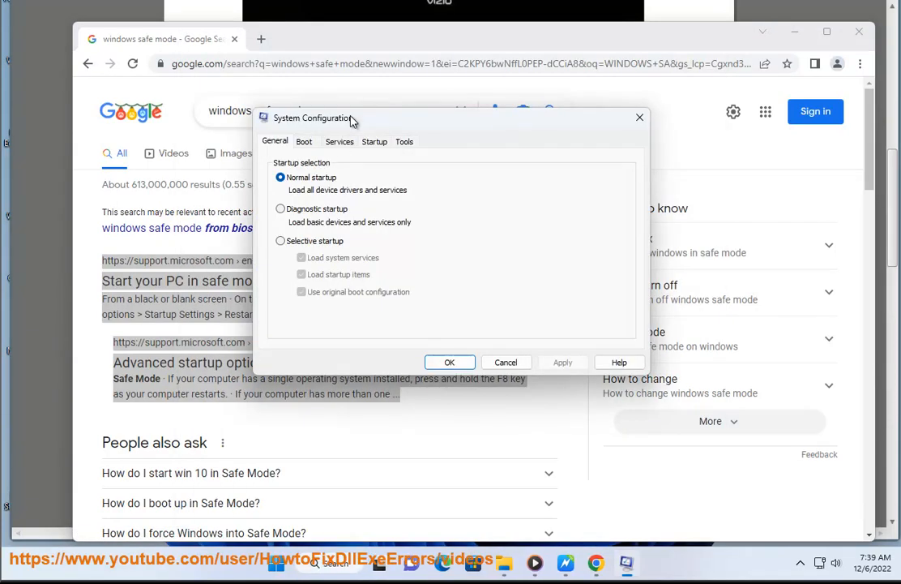
Review the Services and Boot tabs, cancel the dialog, and launch Command Prompt as administrator
{"action": "left_click", "coordinate": [339, 141]}
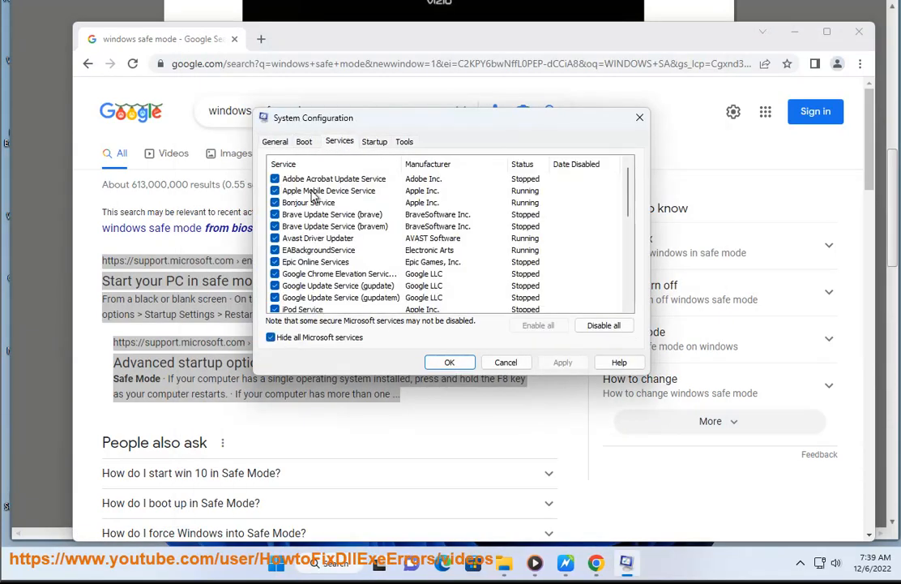
{"action": "left_click", "coordinate": [305, 141]}
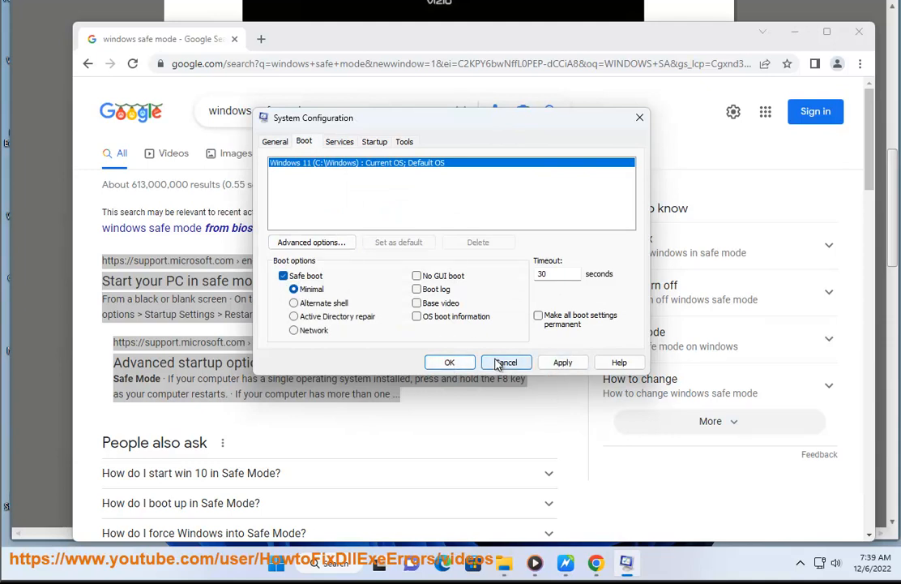
{"action": "left_click", "coordinate": [506, 364]}
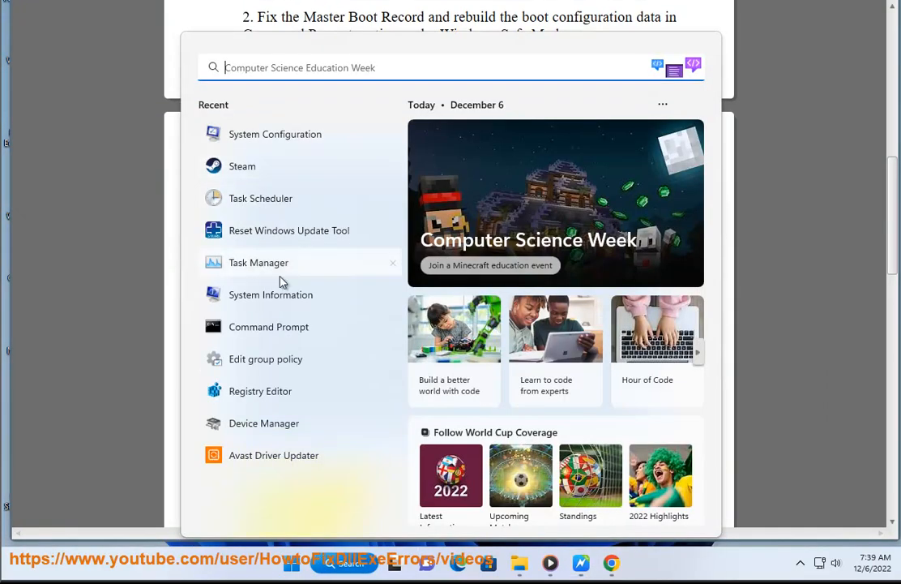
{"action": "left_click", "coordinate": [269, 326]}
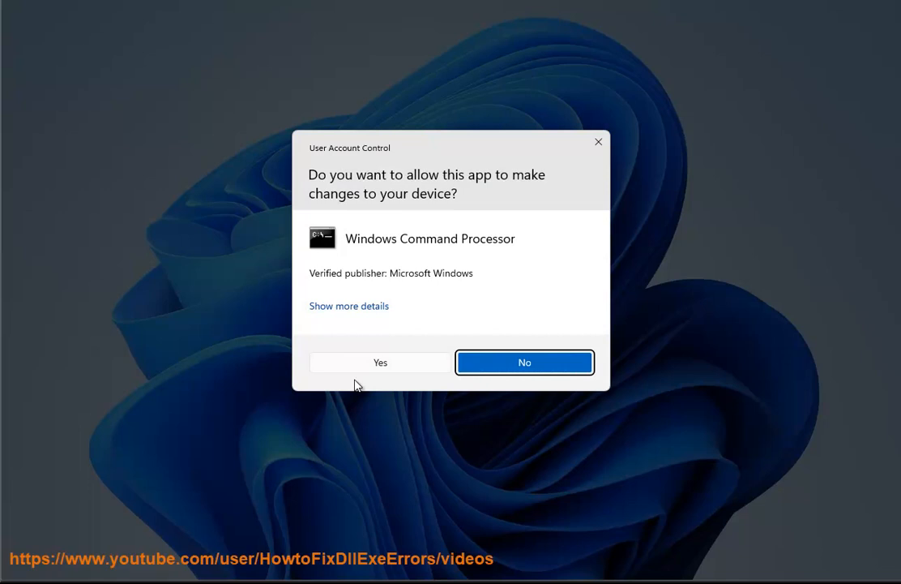
Approve the UAC prompt and begin entering the bootrec command in the admin console
{"action": "left_click", "coordinate": [379, 361]}
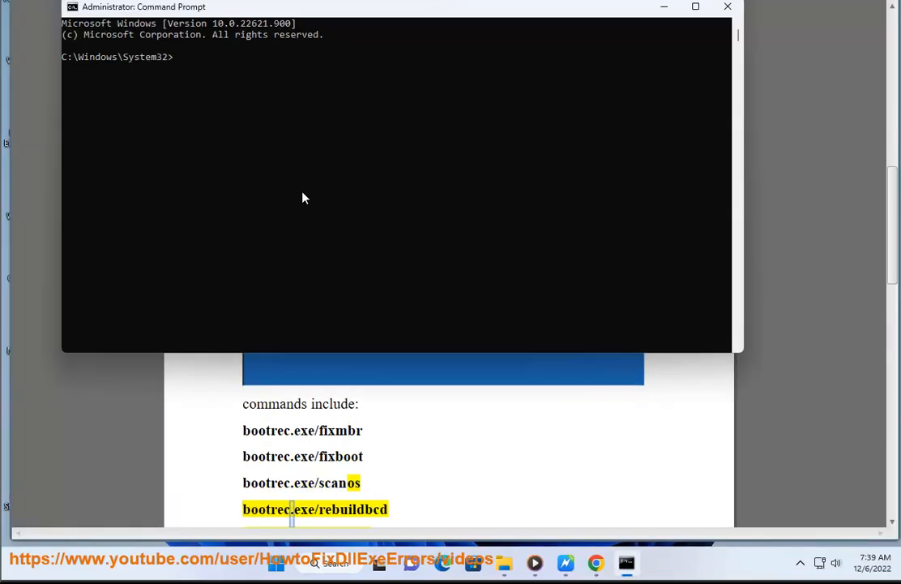
{"action": "type", "text": "BOOT"}
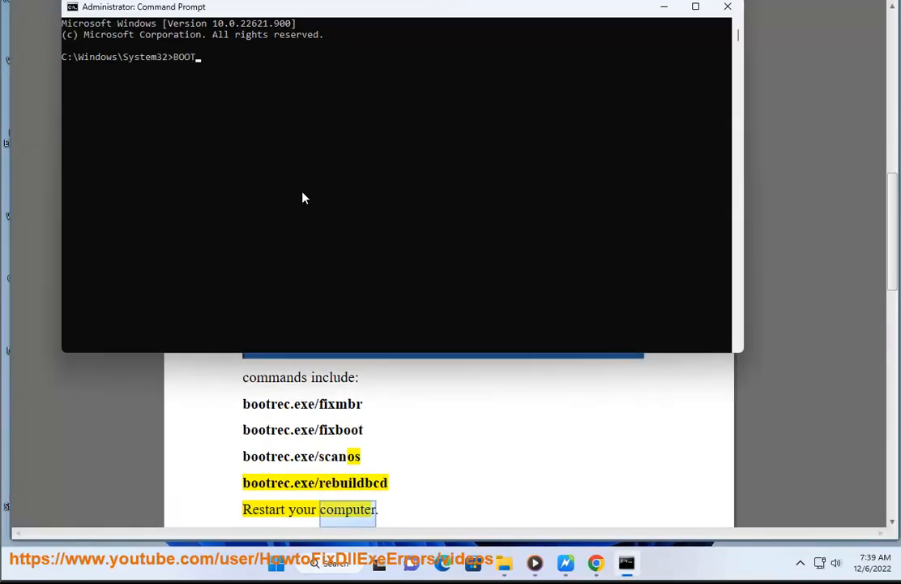
{"action": "type", "text": "RECT..."}
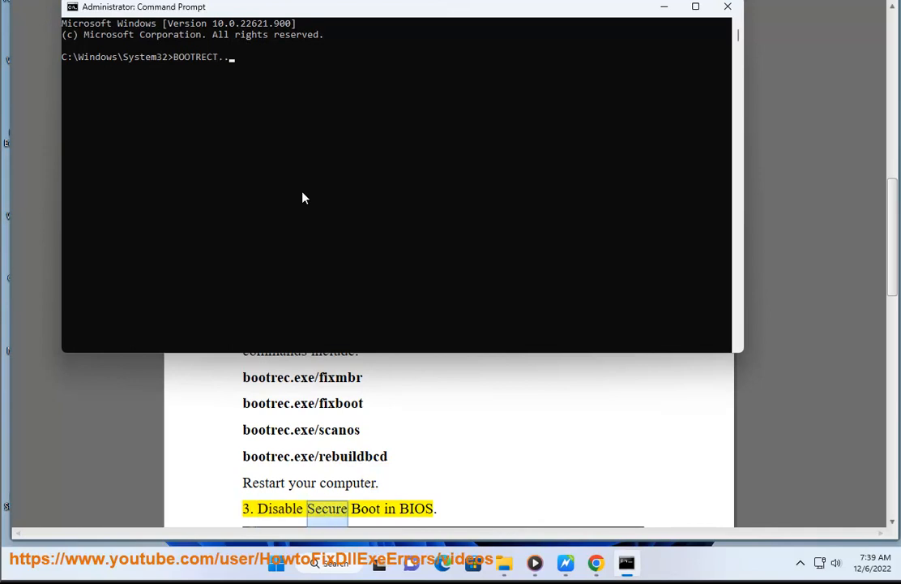
{"action": "scroll", "scroll_direction": "down", "scroll_amount": 3}
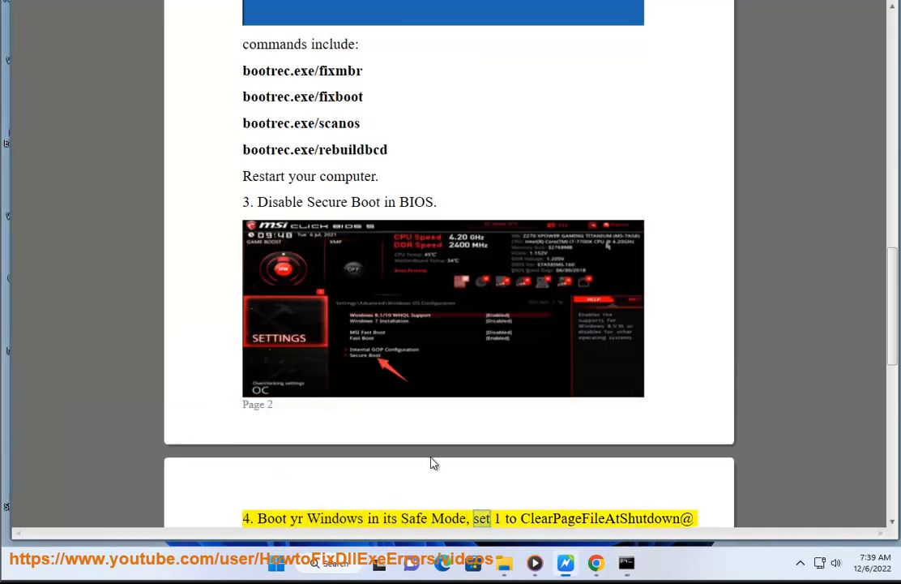
{"action": "scroll", "scroll_direction": "down", "scroll_amount": 3}
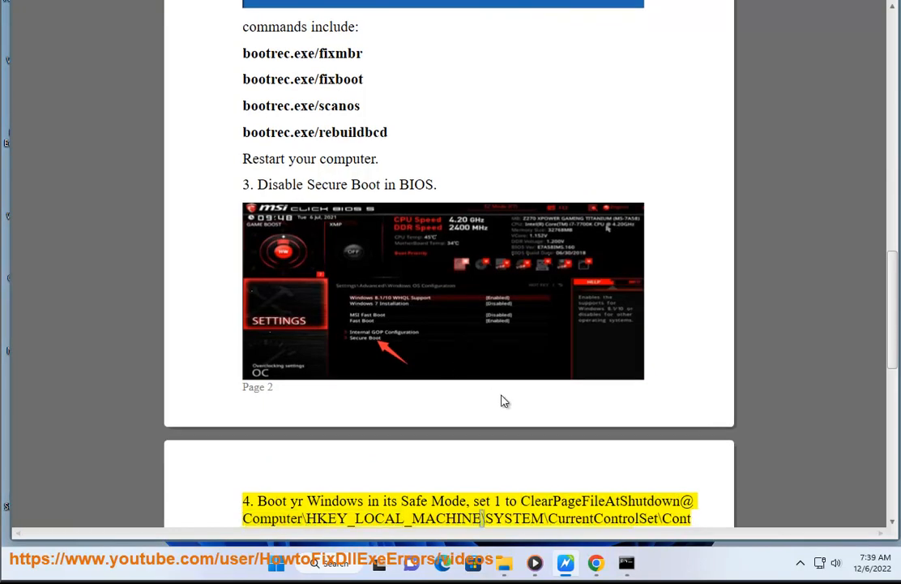
{"action": "scroll", "scroll_direction": "down", "scroll_amount": 3}
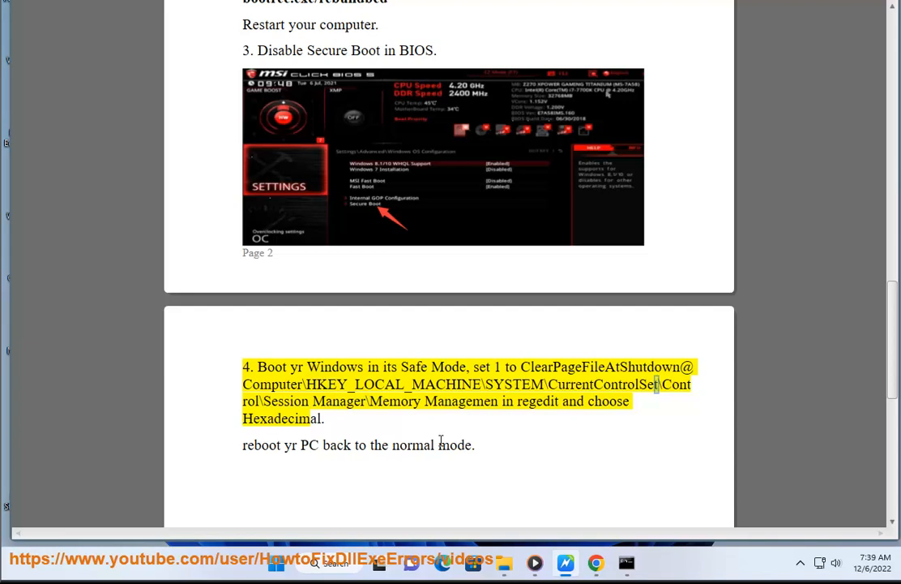
{"action": "double_click", "coordinate": [395, 402]}
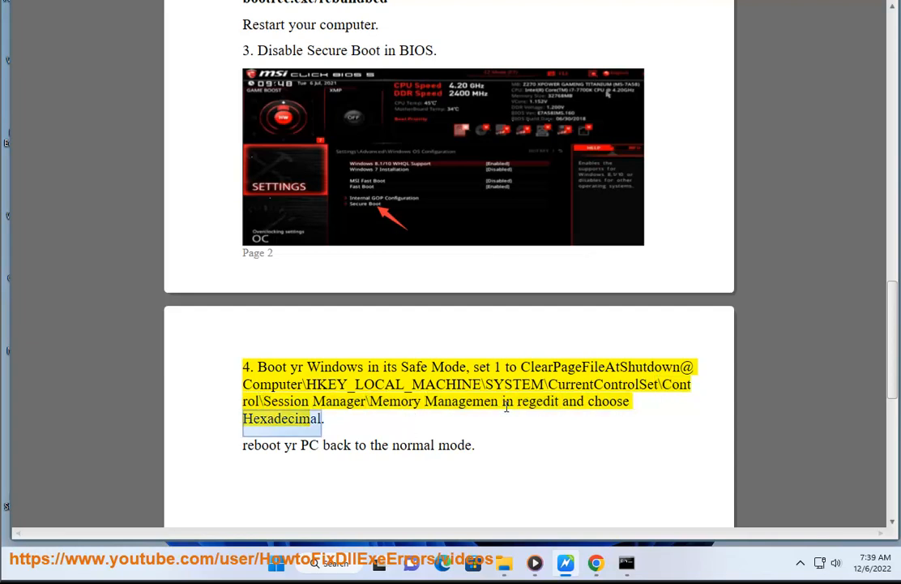
{"action": "double_click", "coordinate": [454, 444]}
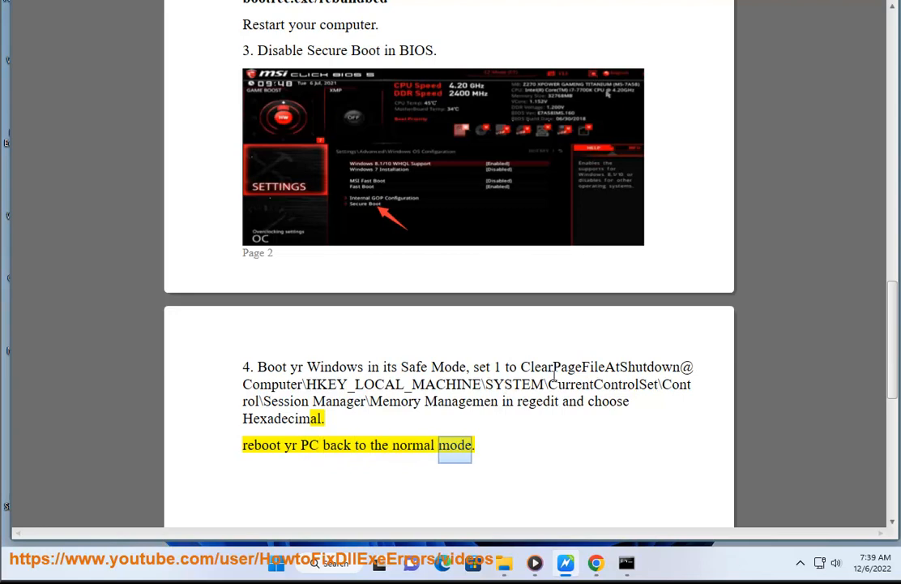